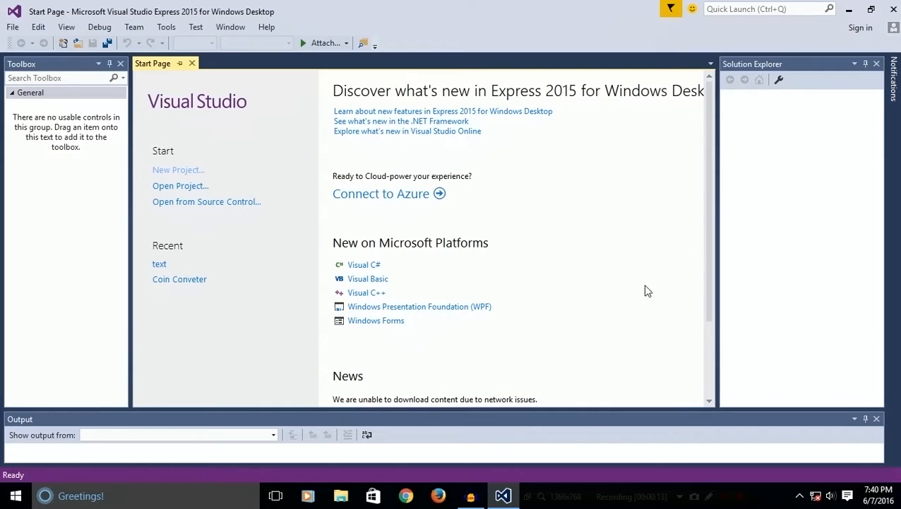
mouse_move(288, 284)
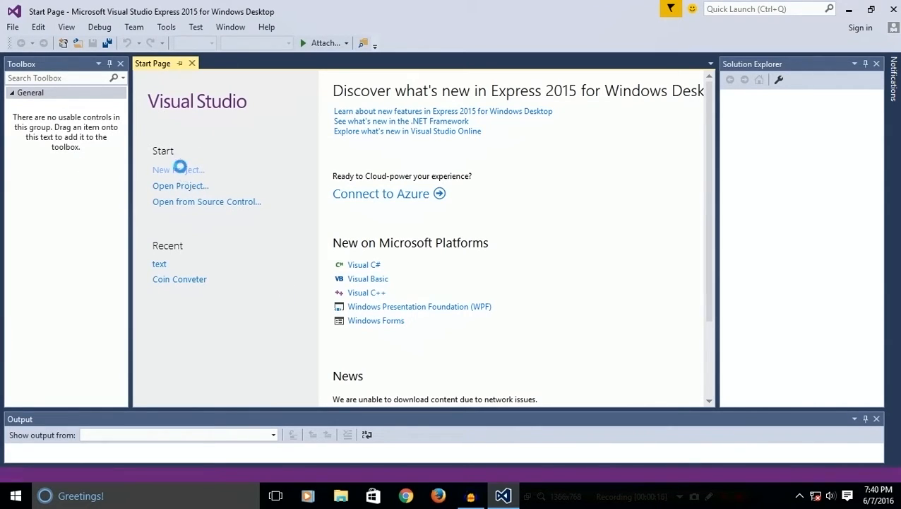
Create a new Visual Basic Windows Forms Application project named Test YOUTUBE
click(175, 169)
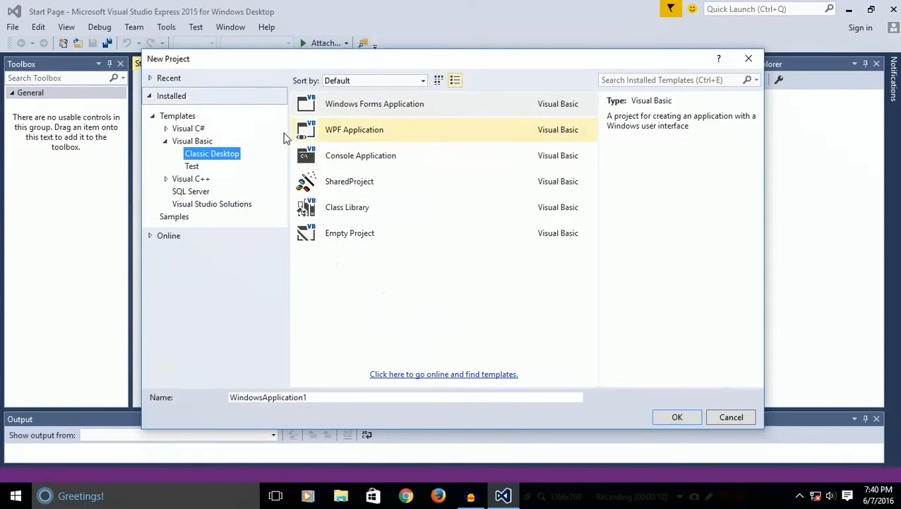
click(374, 103)
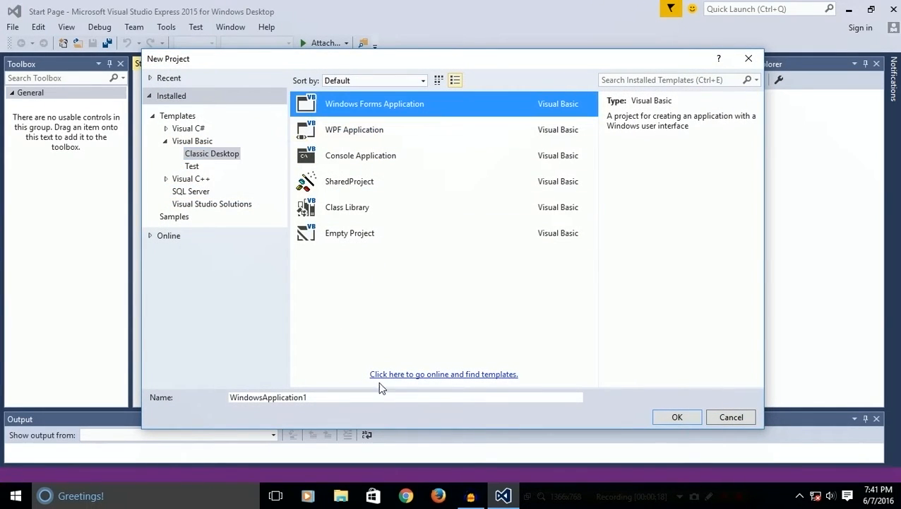
click(382, 396)
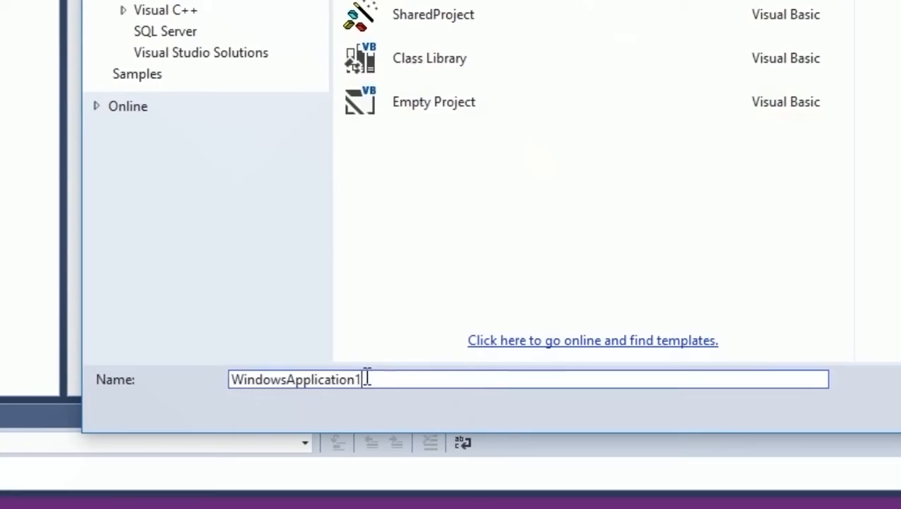
text(Tex)
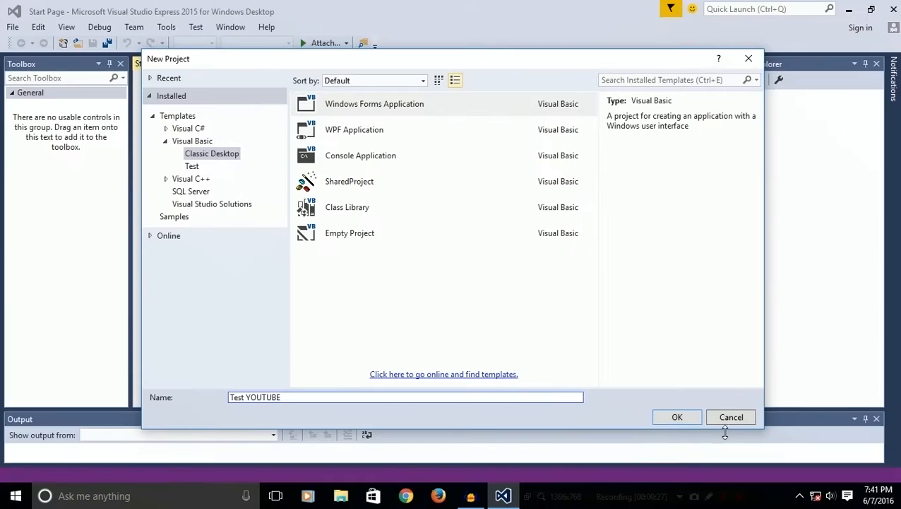
click(677, 417)
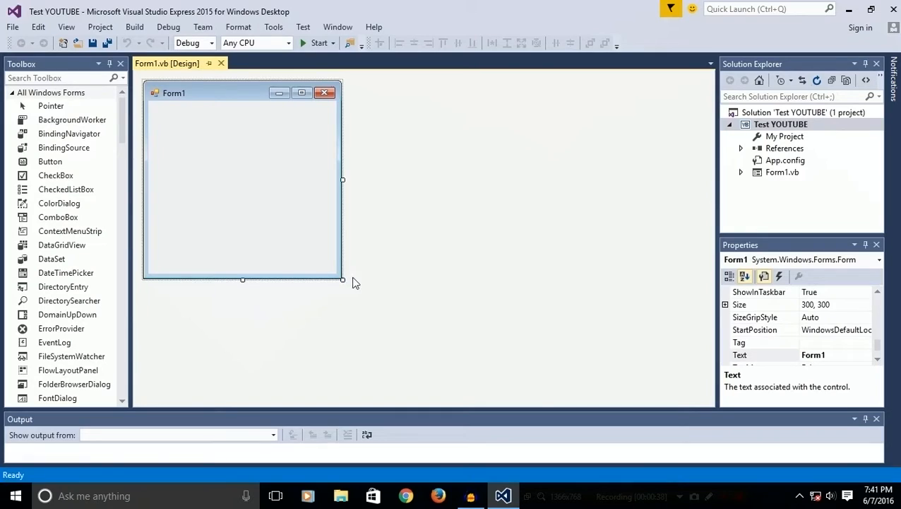
Resize Form1 and draw Button1, Button2 and CheckBox1 onto it, shrinking the form to fit
drag(342, 280, 359, 237)
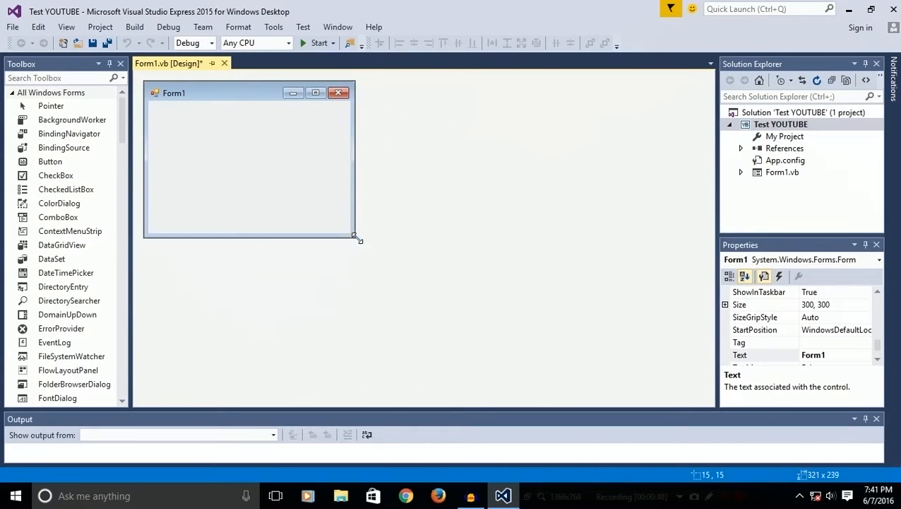
drag(359, 239, 464, 288)
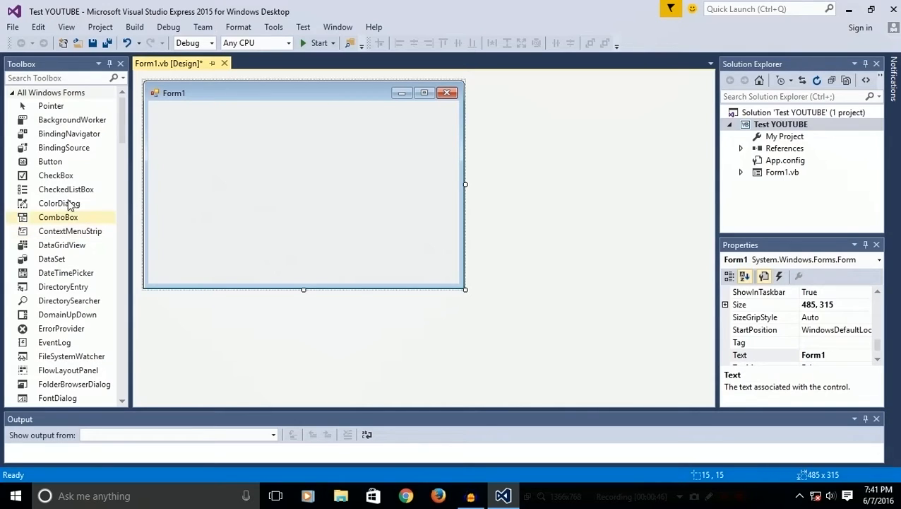
drag(205, 173, 384, 234)
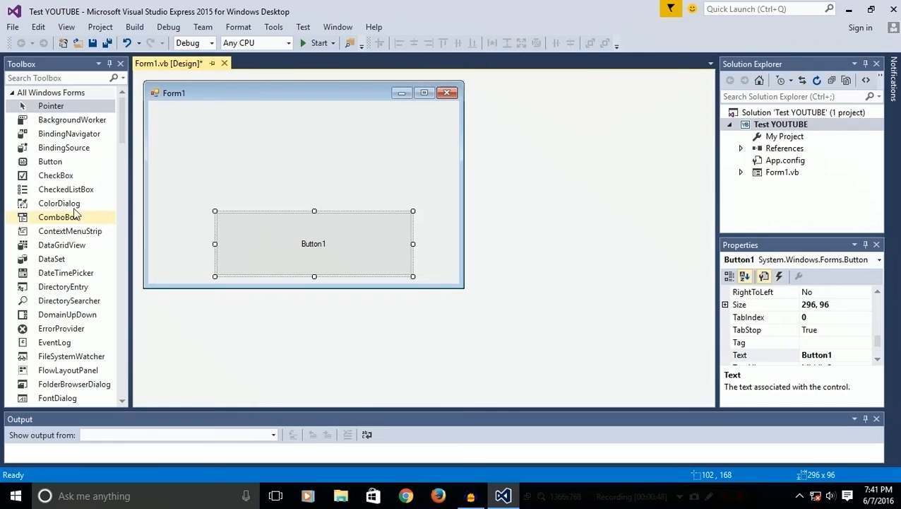
click(50, 161)
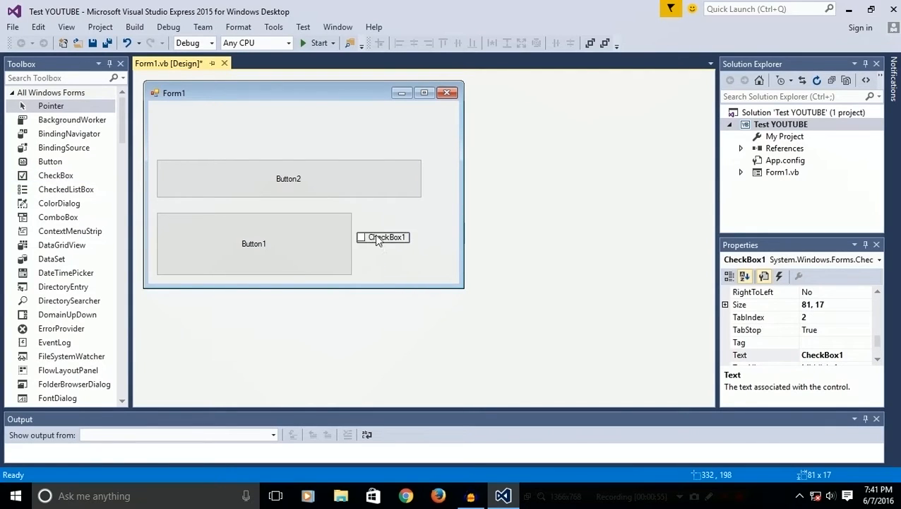
click(424, 224)
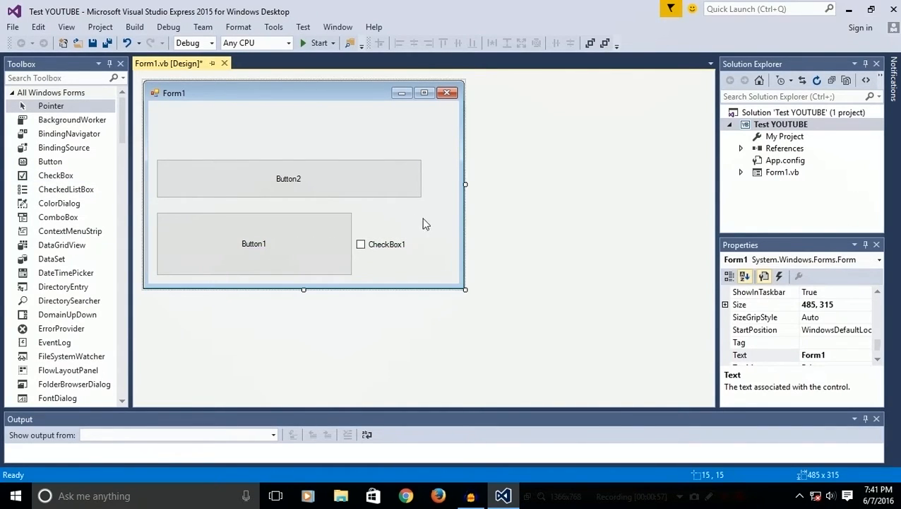
drag(465, 183, 408, 288)
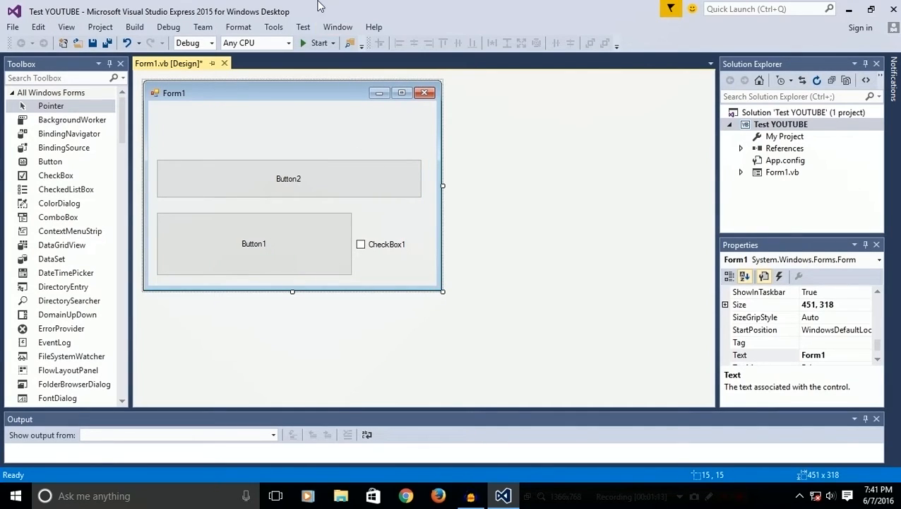
click(332, 43)
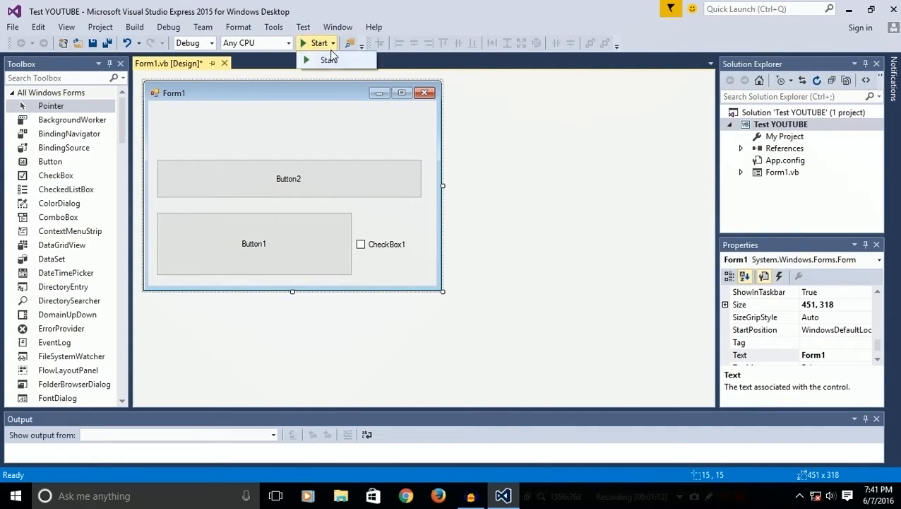
click(317, 42)
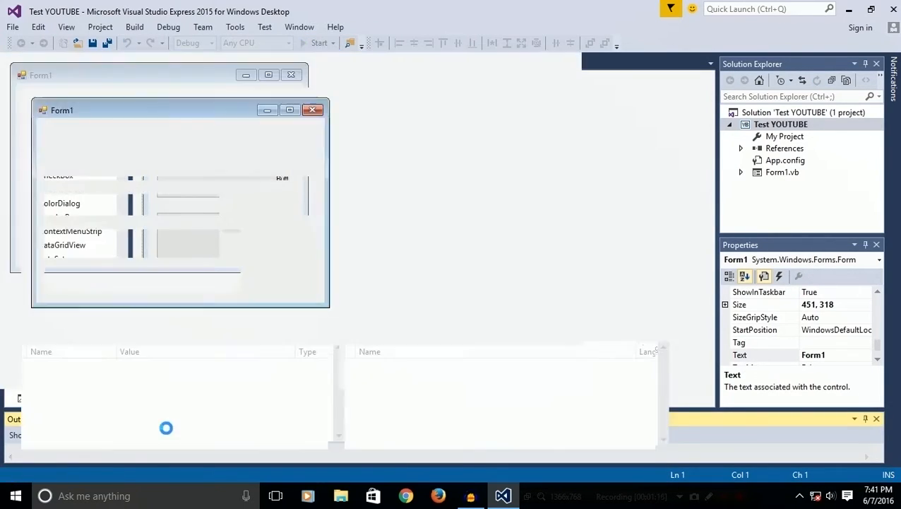
click(318, 43)
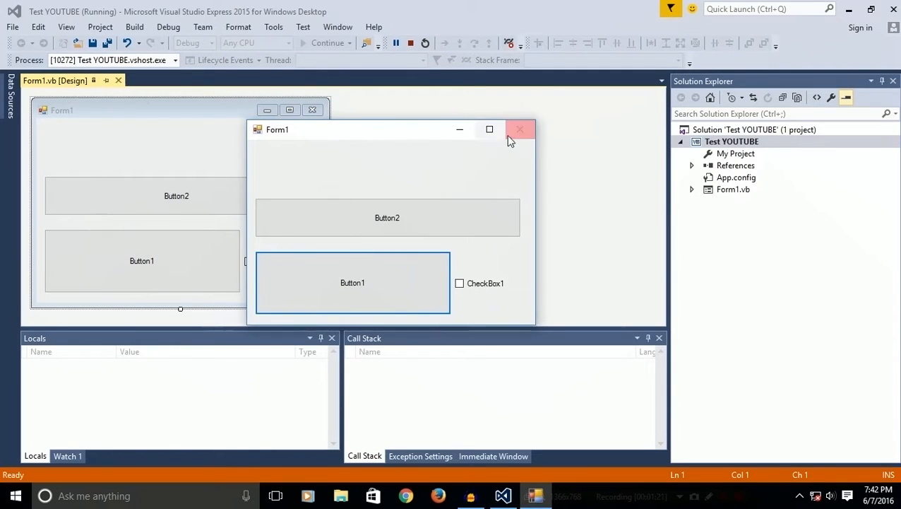
mouse_move(515, 144)
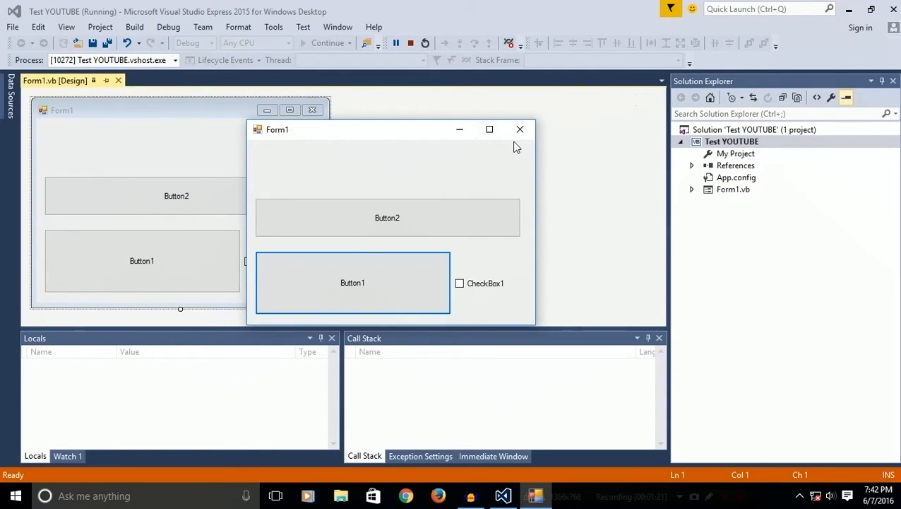
click(520, 130)
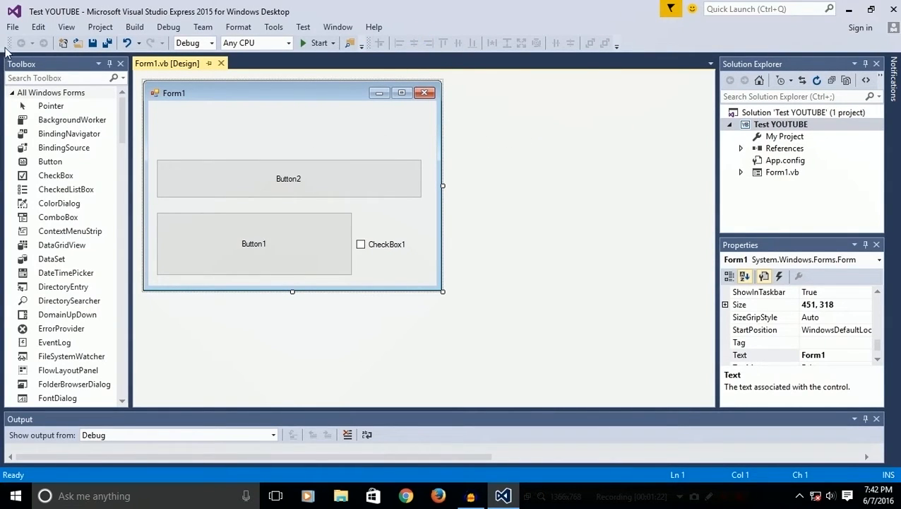
Save All files of the Test YOUTUBE project into the ReSTART folder on the desktop
click(11, 27)
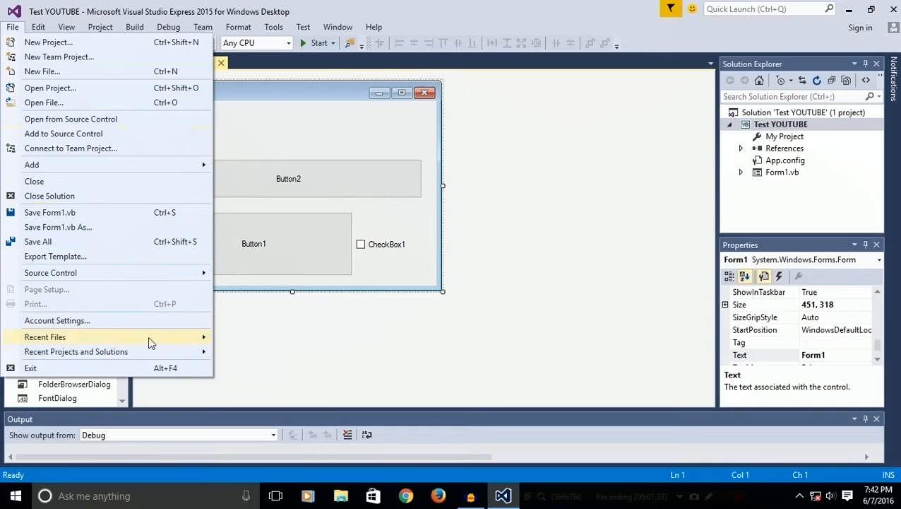
mouse_move(75, 243)
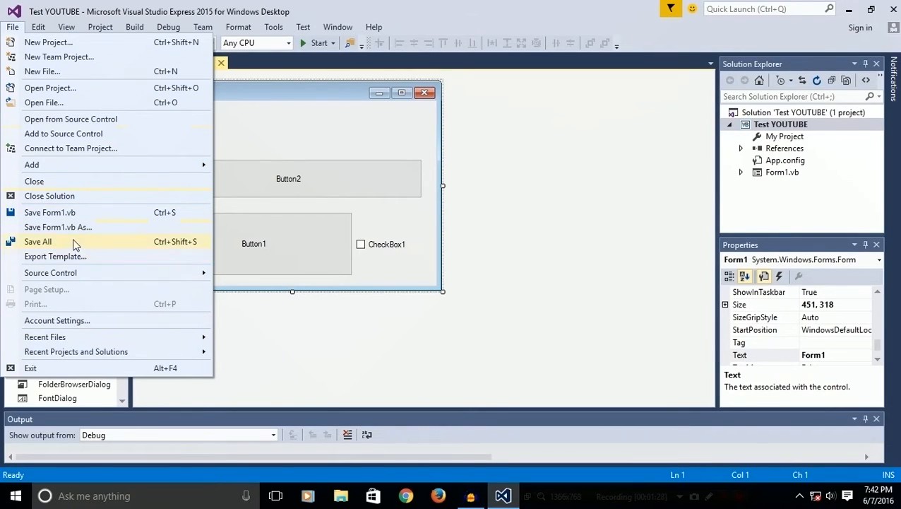
click(36, 240)
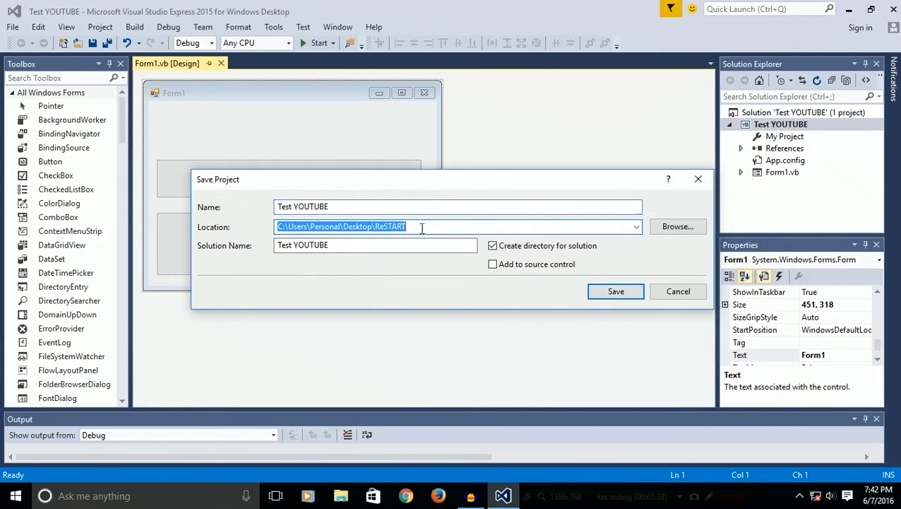
click(616, 291)
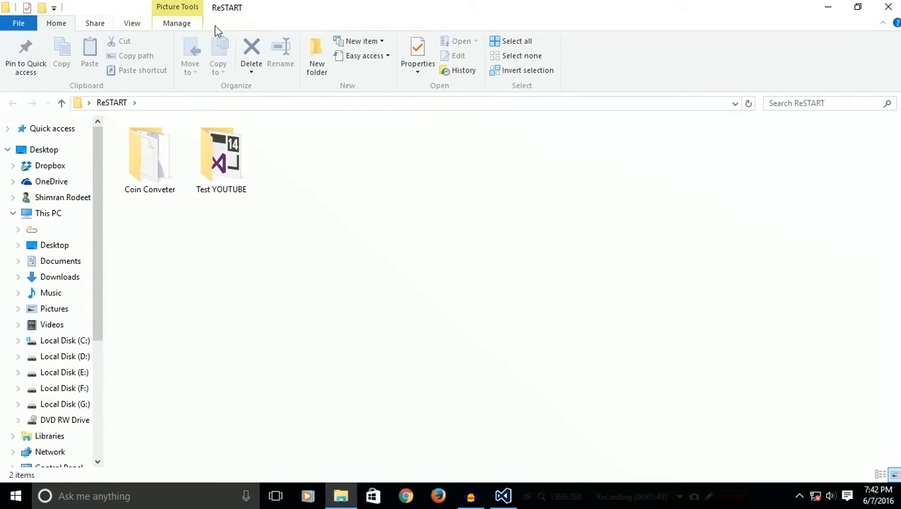
Browse into Test YOUTUBE\Test YOUTUBE\bin inside the ReSTART folder
click(221, 156)
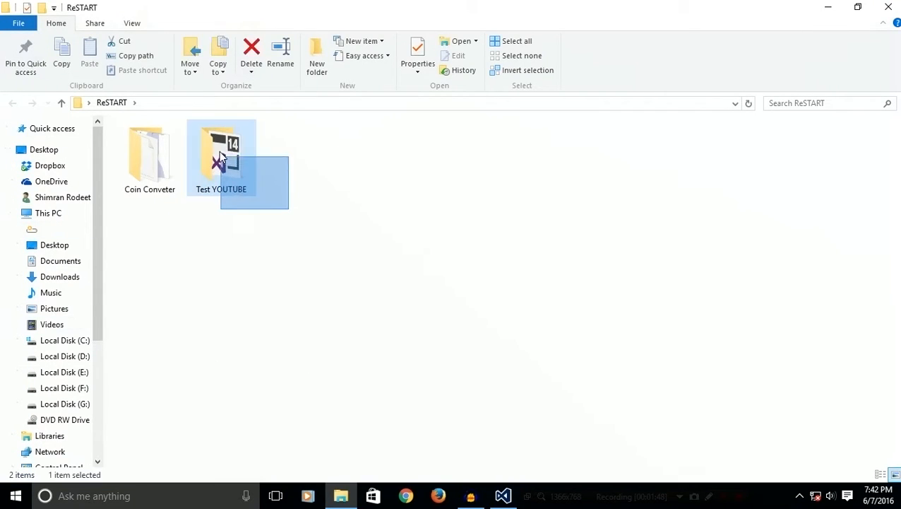
double_click(220, 153)
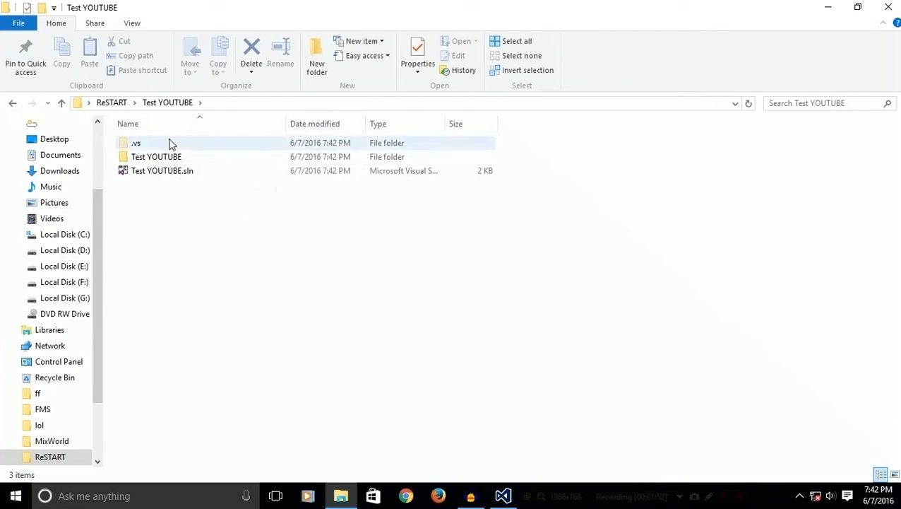
double_click(156, 156)
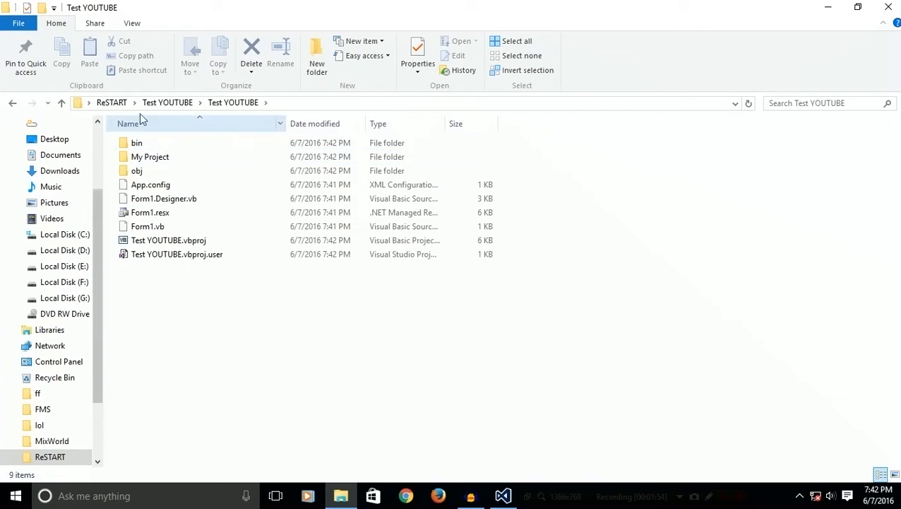
click(137, 143)
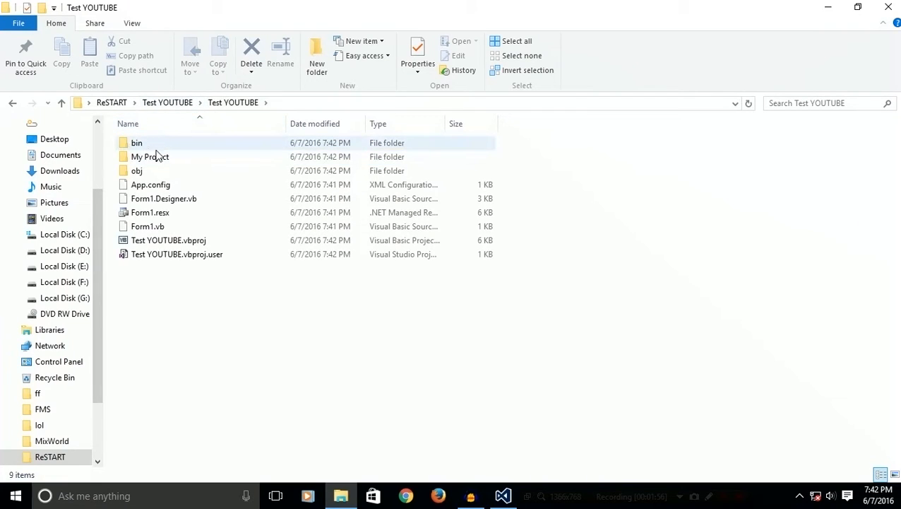
double_click(137, 141)
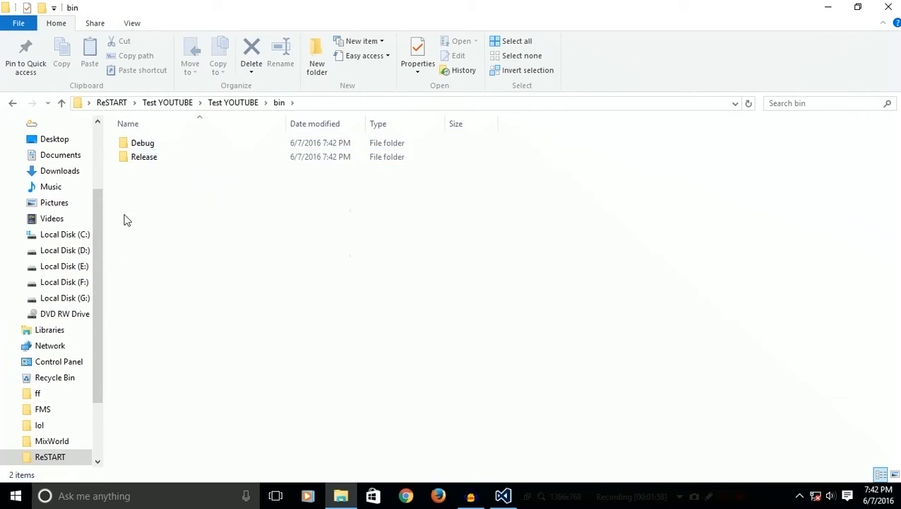
Enter the Debug folder and run the built Test YOUTUBE.exe
click(142, 141)
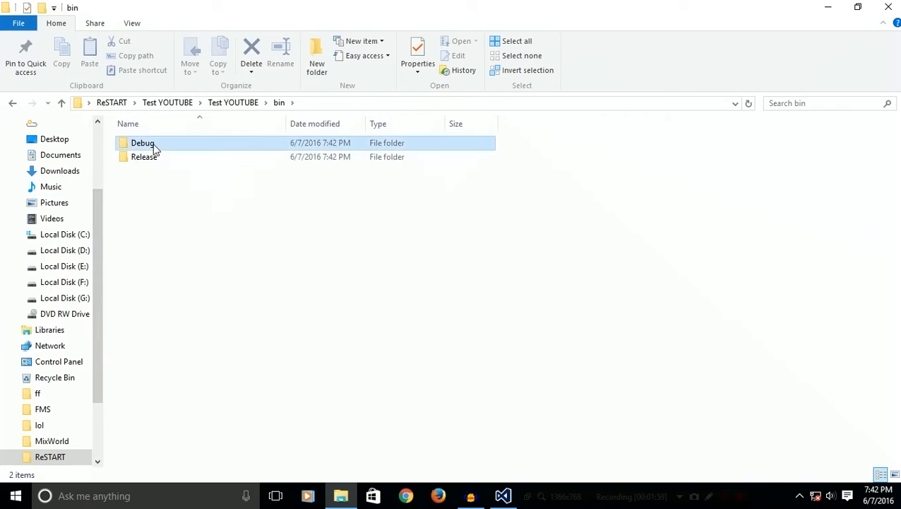
double_click(143, 142)
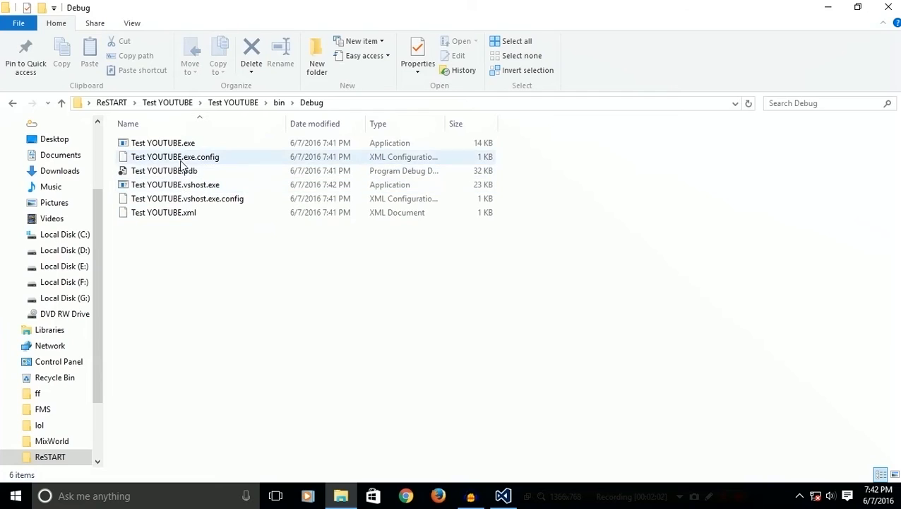
click(164, 142)
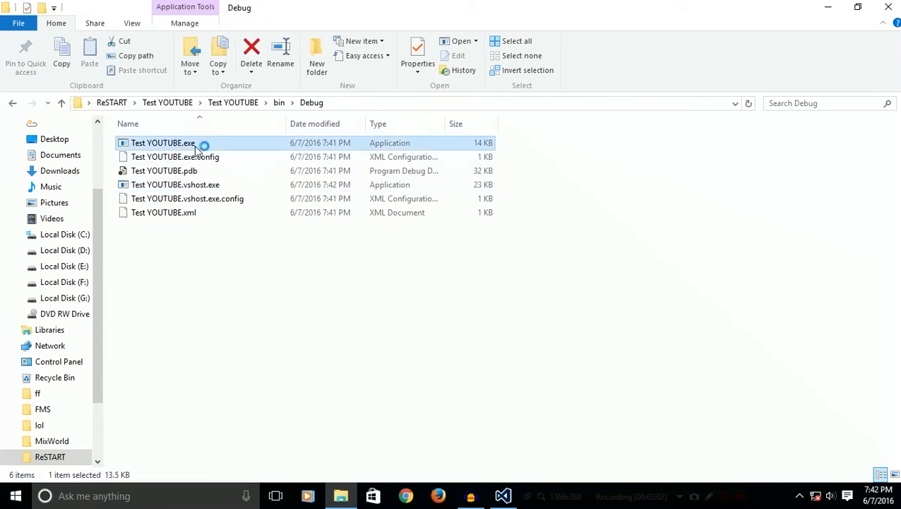
double_click(162, 143)
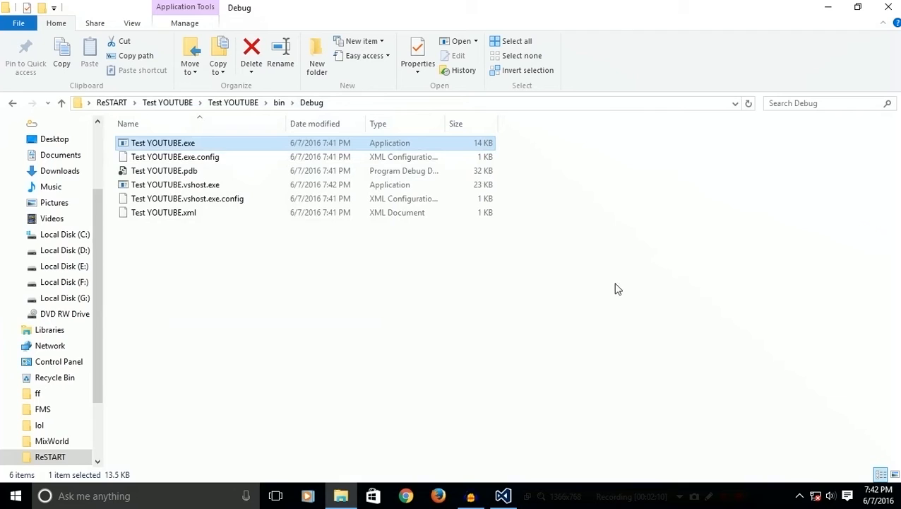
mouse_move(235, 148)
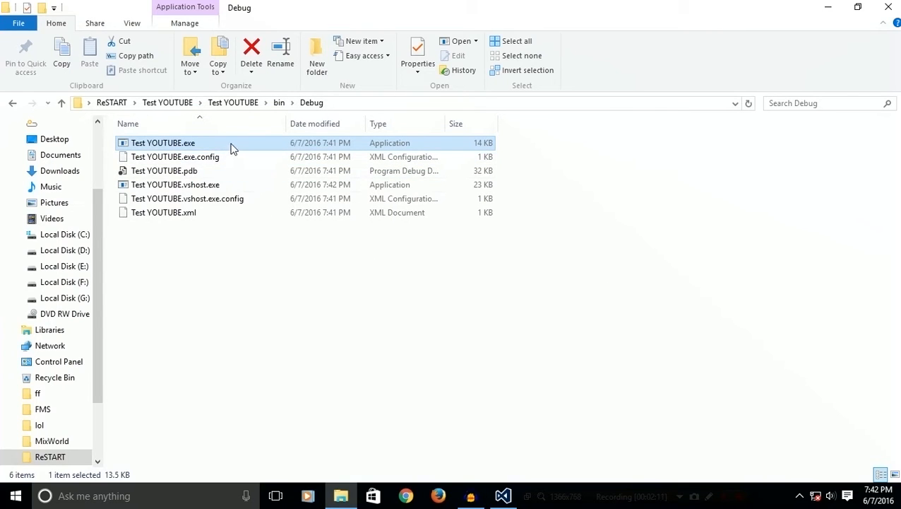
double_click(164, 143)
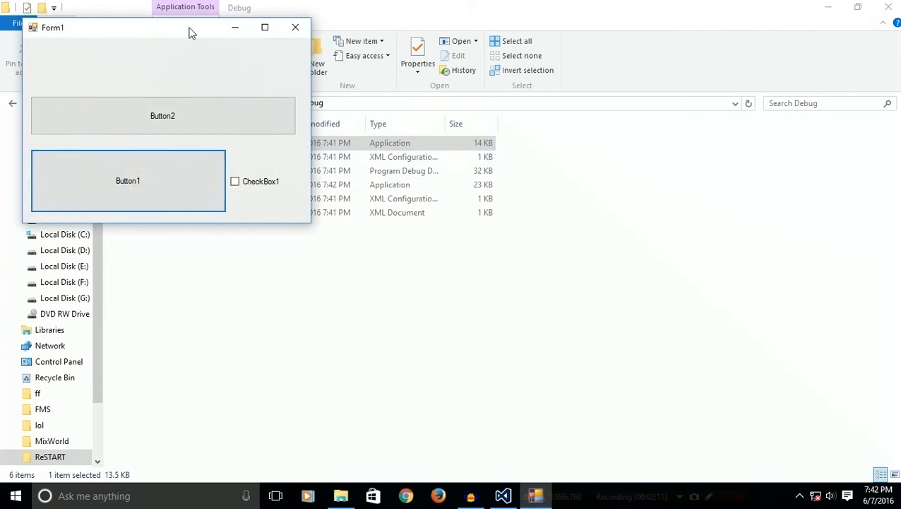
click(296, 27)
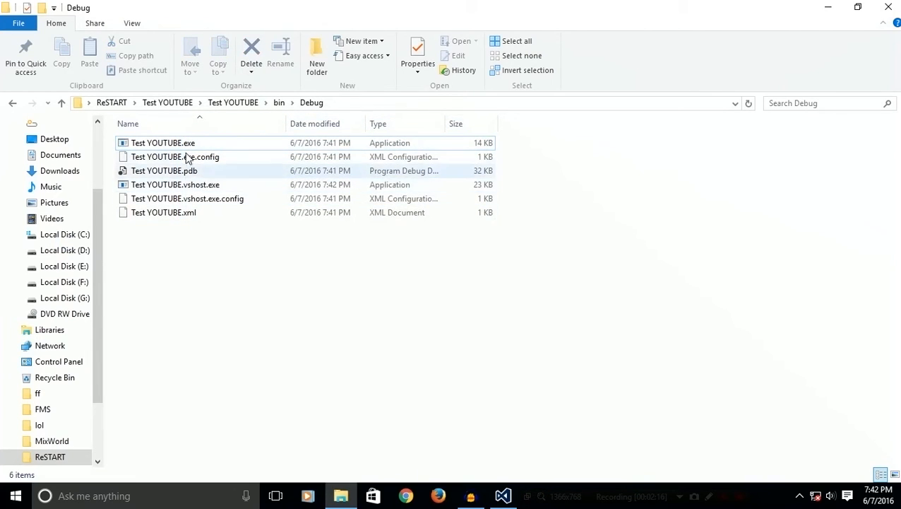
click(164, 143)
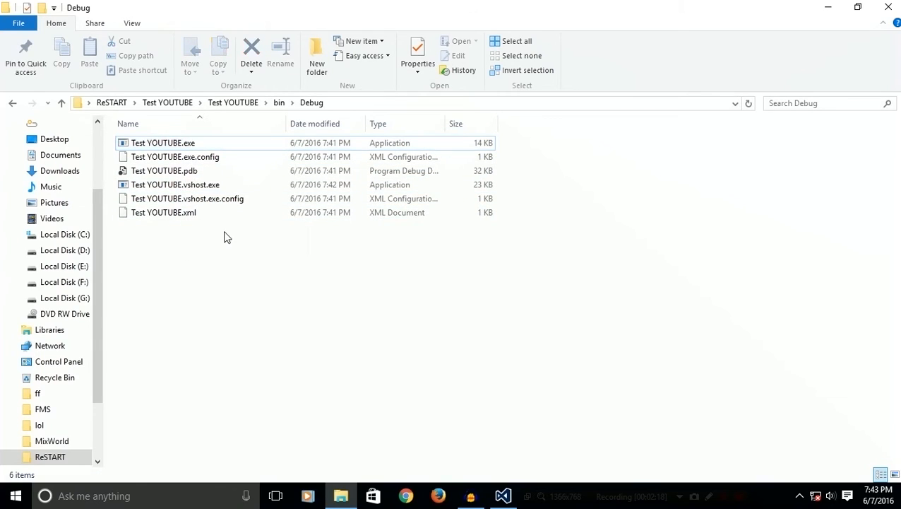
click(164, 141)
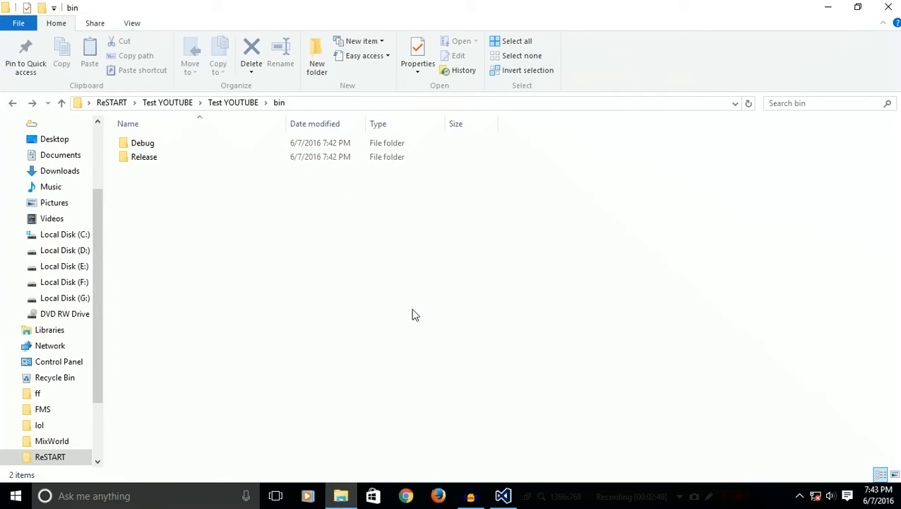
double_click(141, 141)
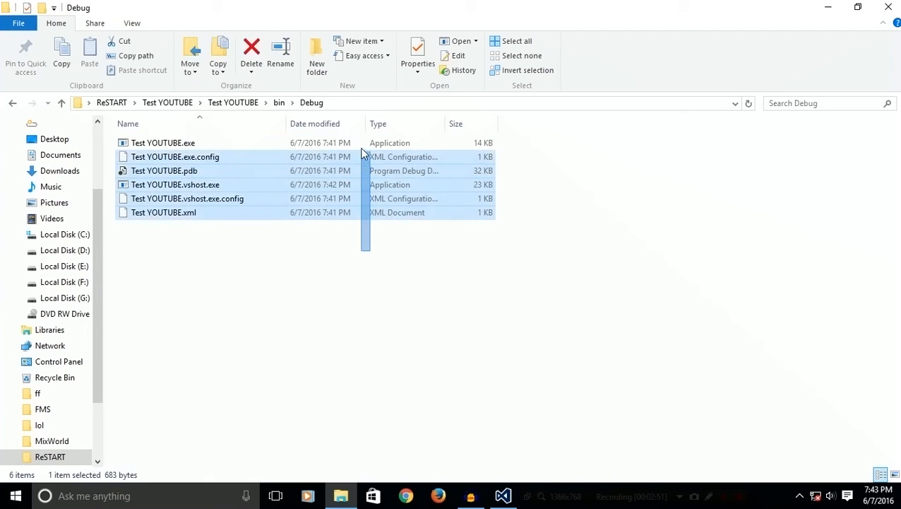
click(367, 255)
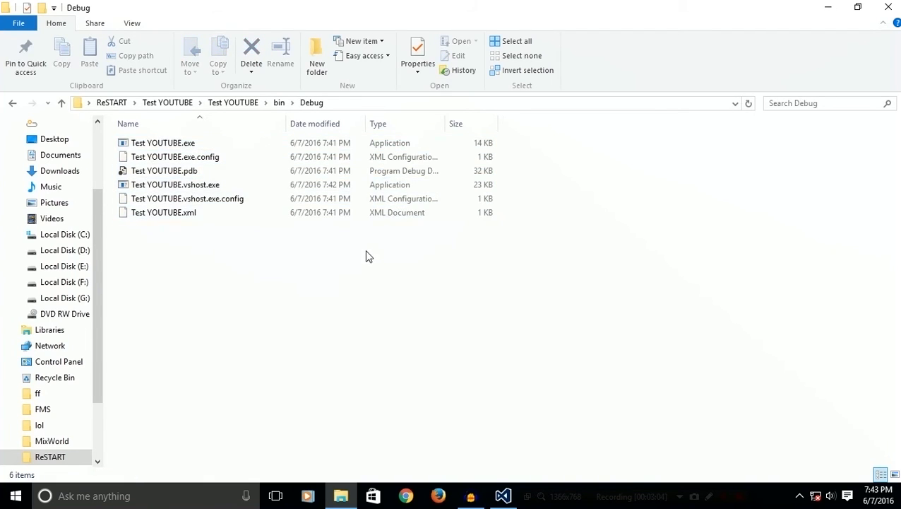